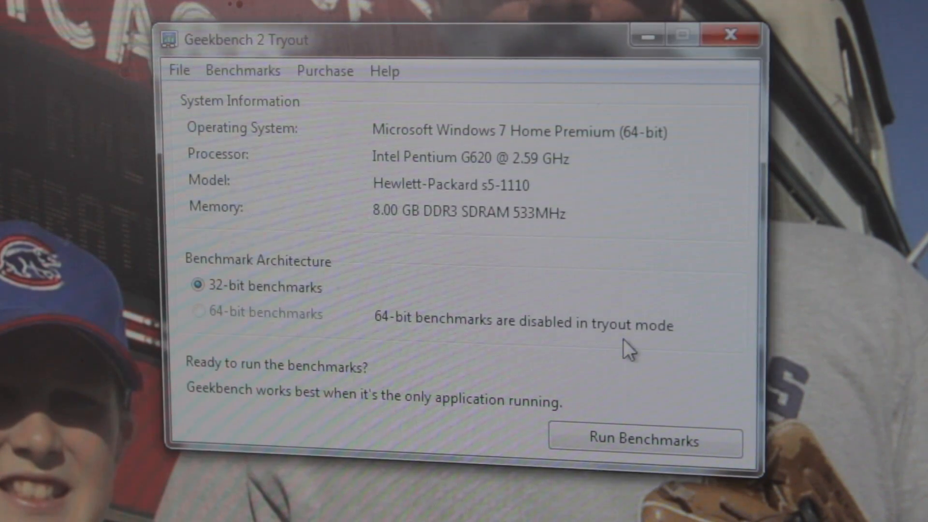
Run the 32-bit benchmarks to get the Geekbench score of 4444 for the HP s5-1110
left_click(644, 440)
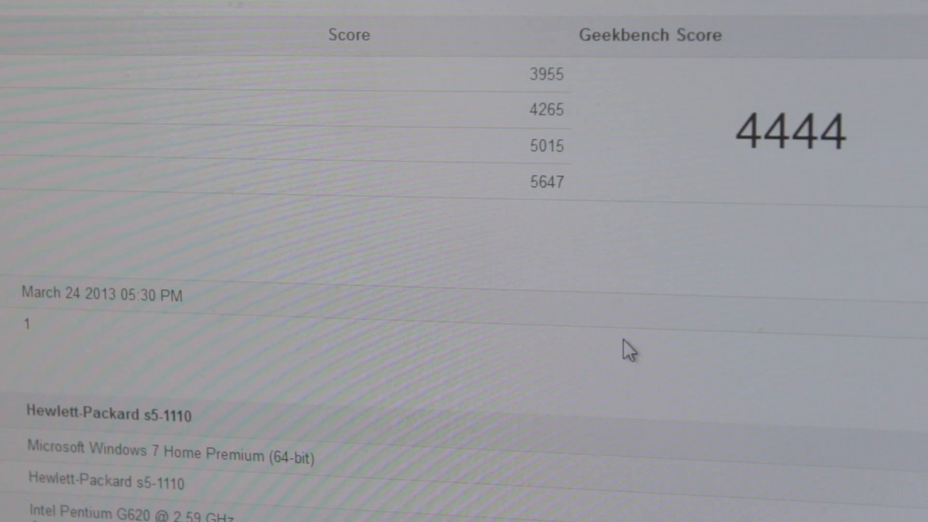